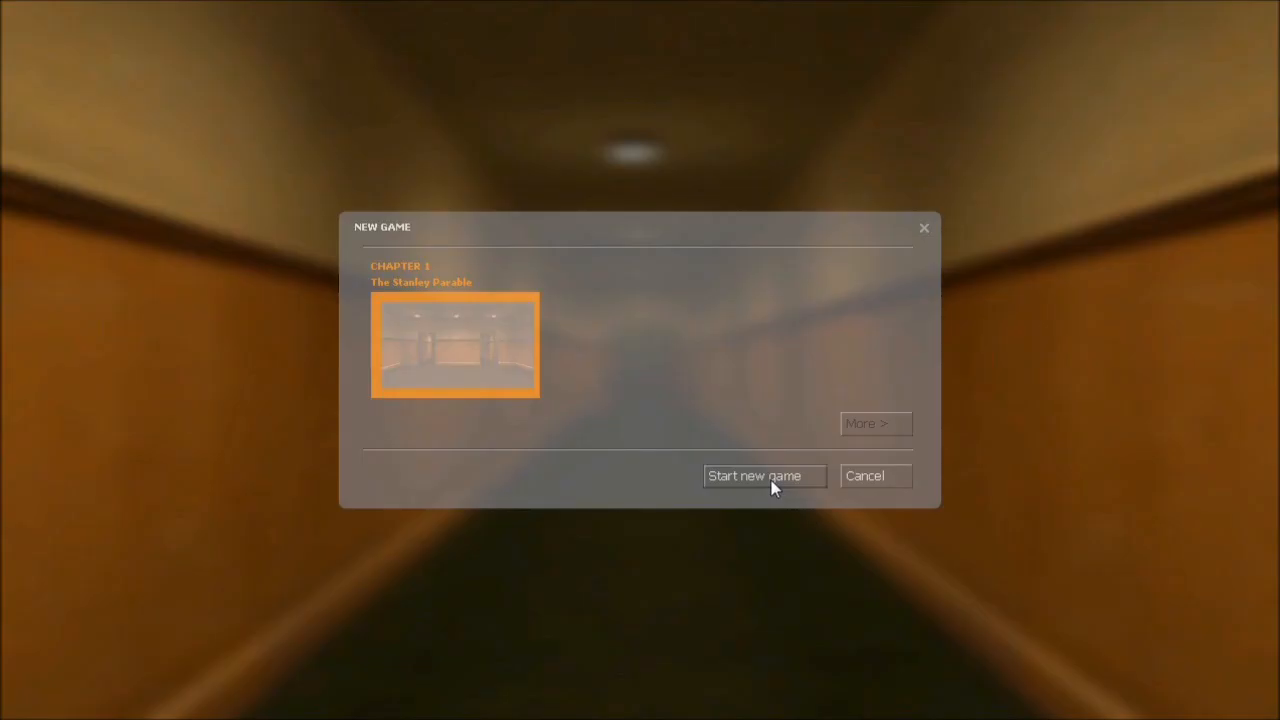
Begin a new game of The Stanley Parable from chapter one
left_click(765, 475)
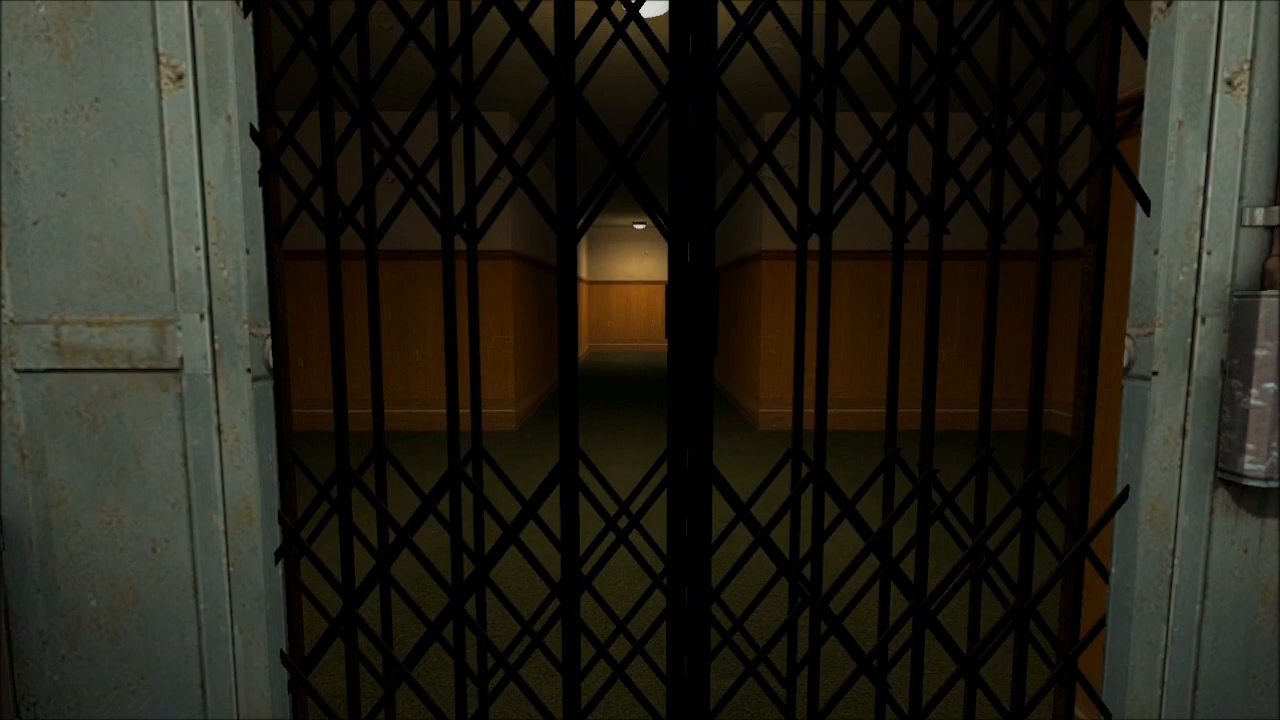
Save progress as a new save game, then dismiss the Load Game list without loading
key("Escape")
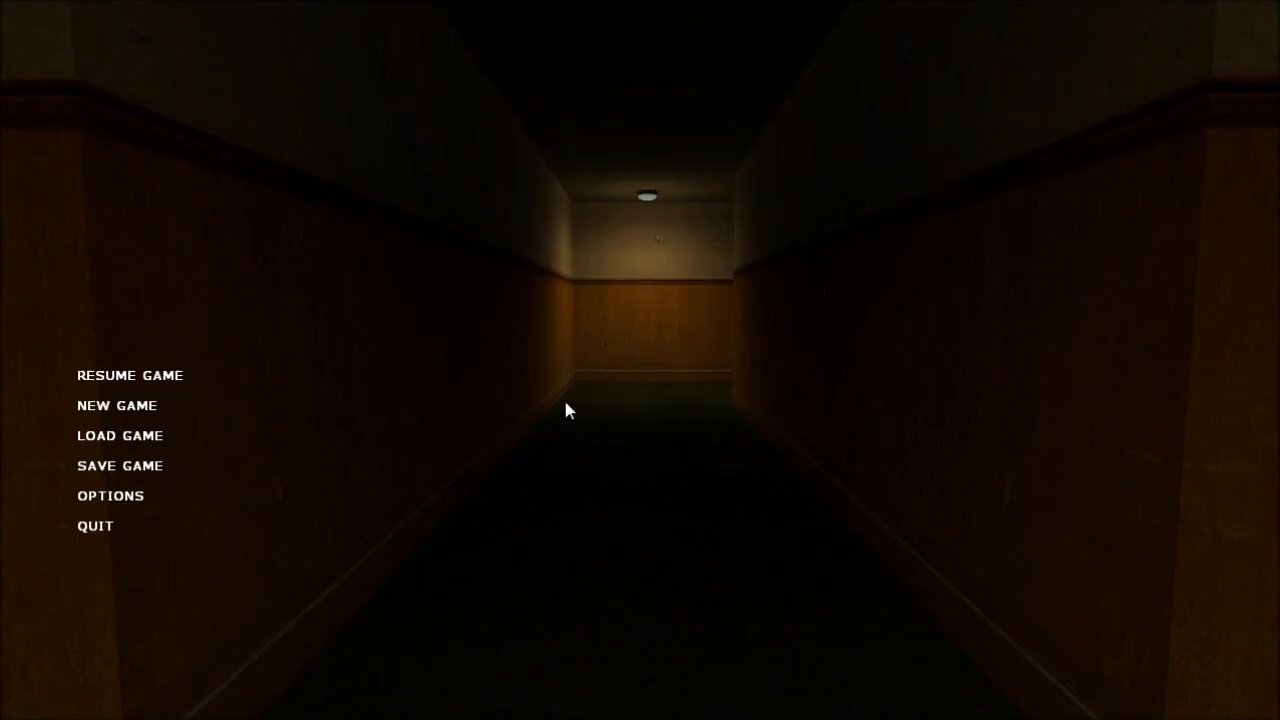
left_click(119, 465)
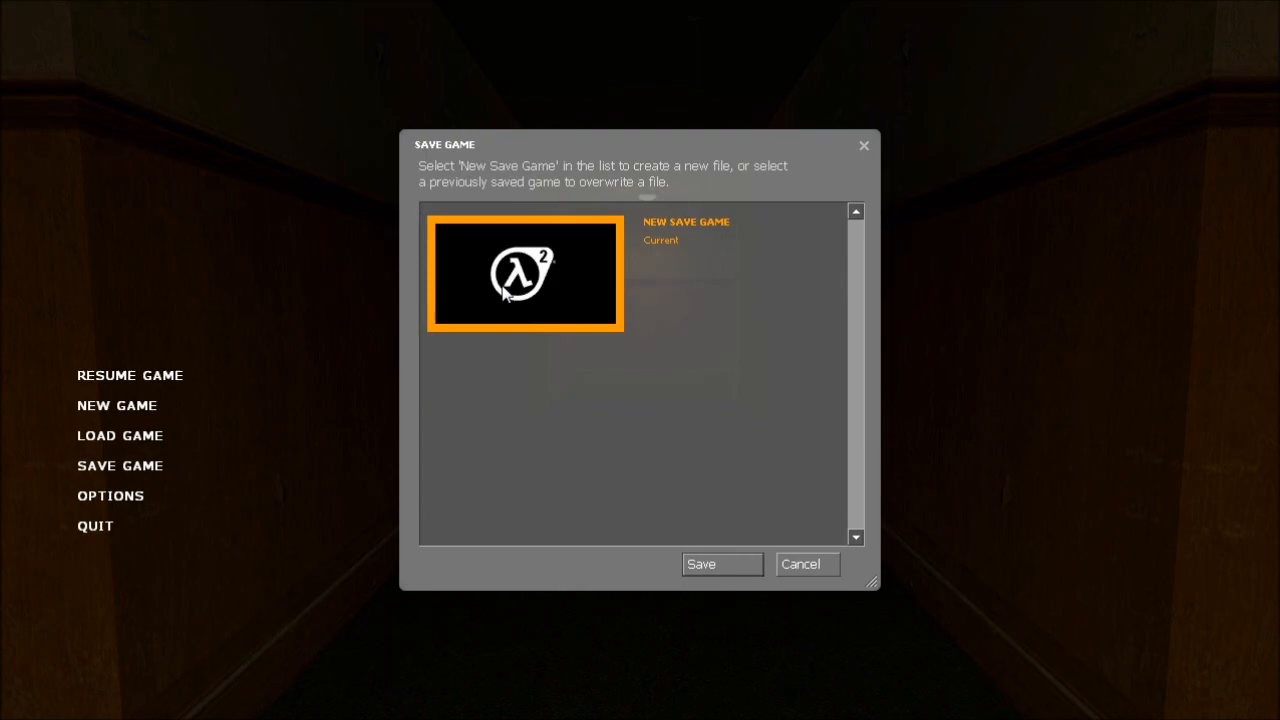
left_click(722, 564)
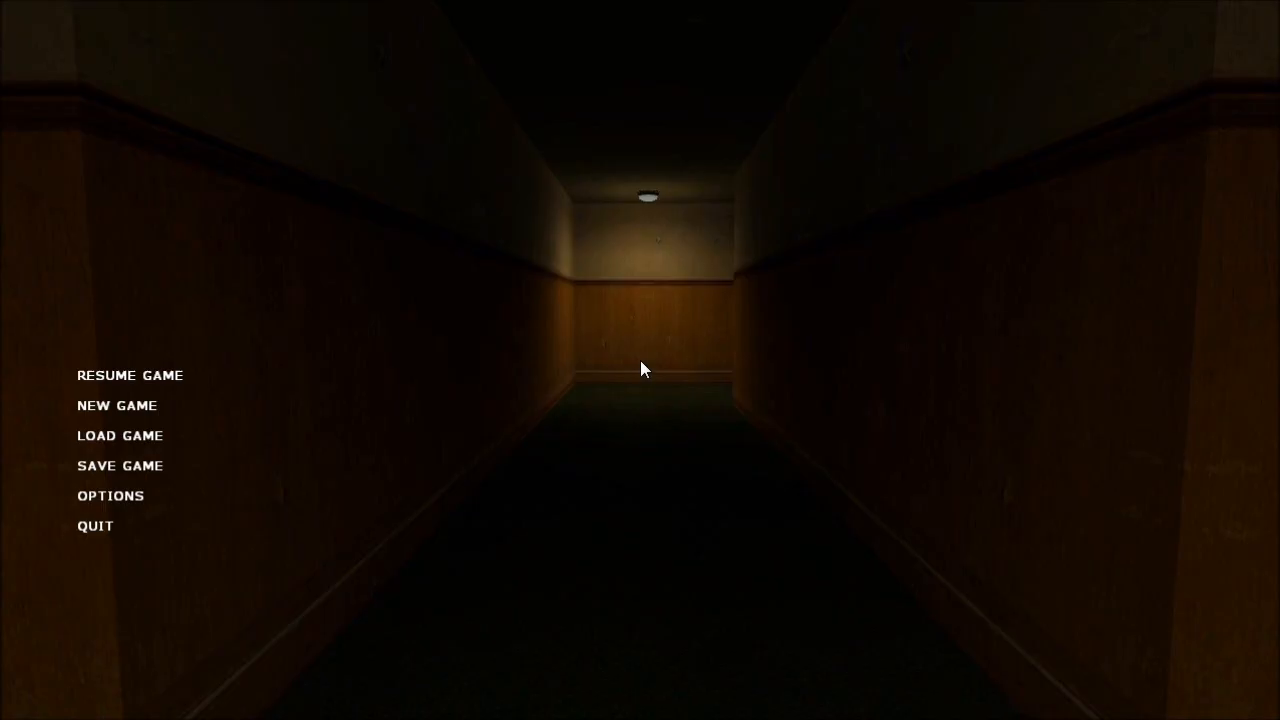
left_click(120, 435)
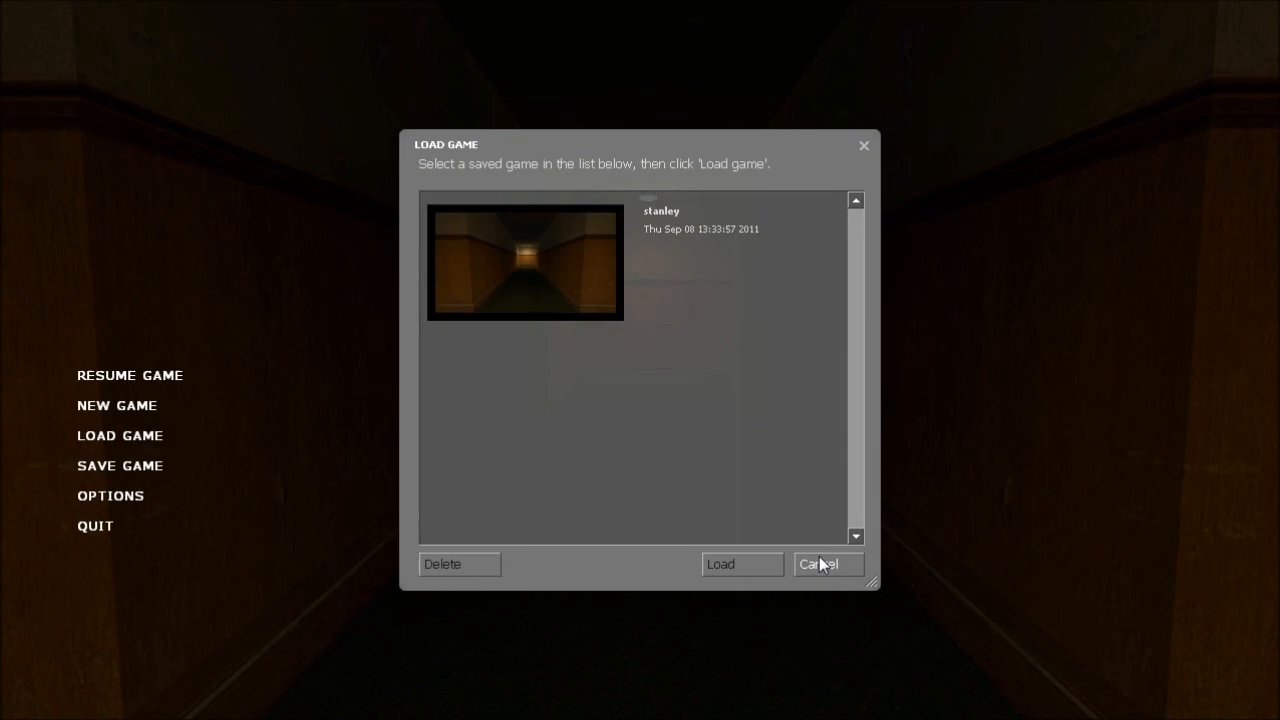
left_click(827, 564)
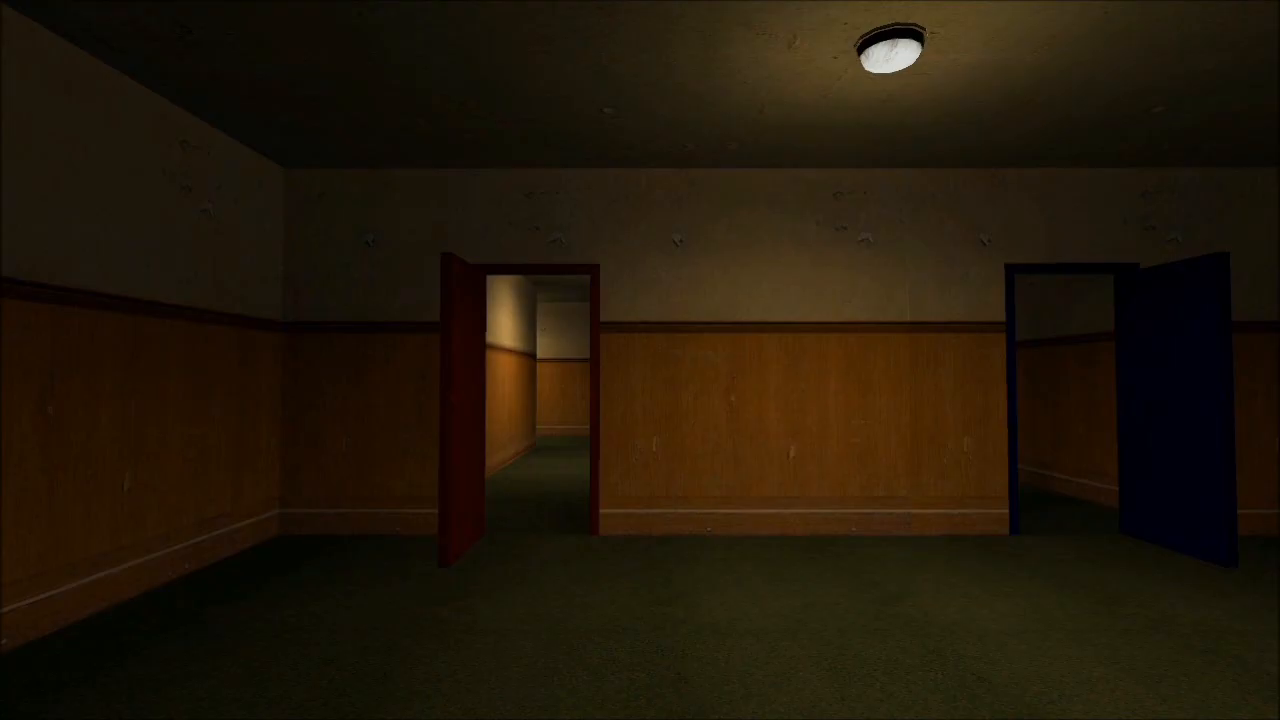
Overwrite the existing 'stanley' save from the pause menu's Save Game option
key("Escape")
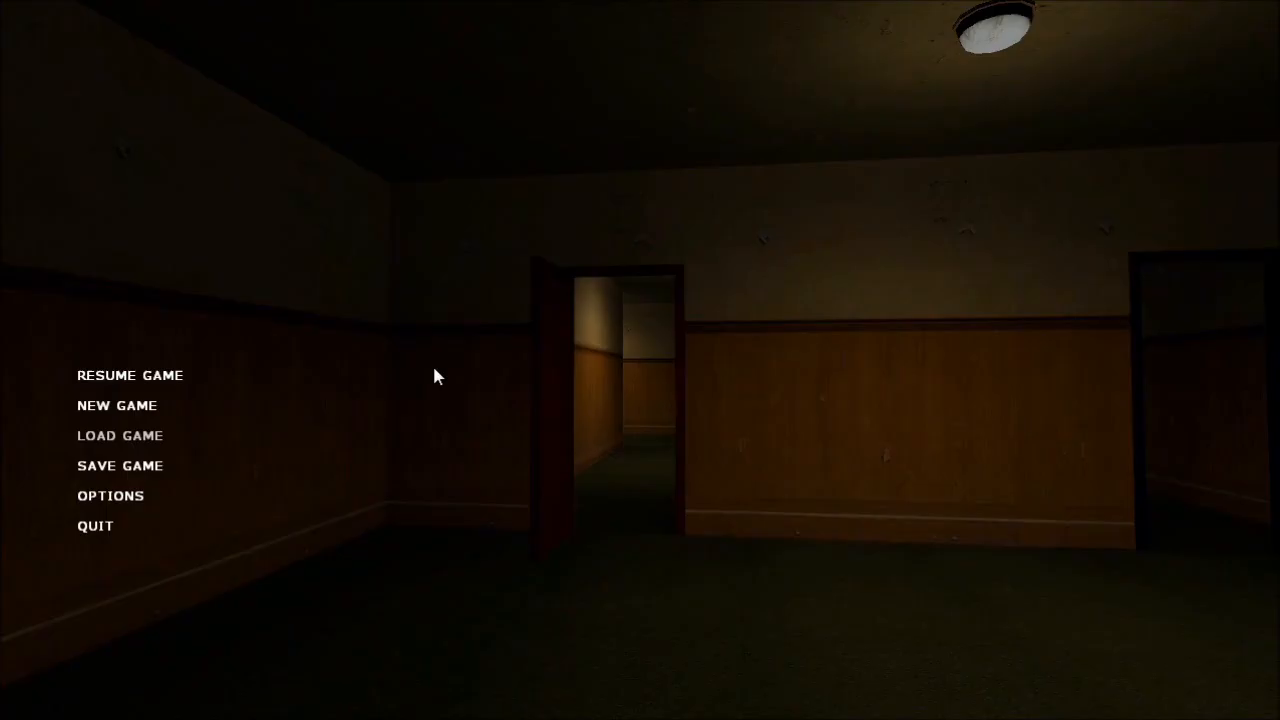
left_click(119, 465)
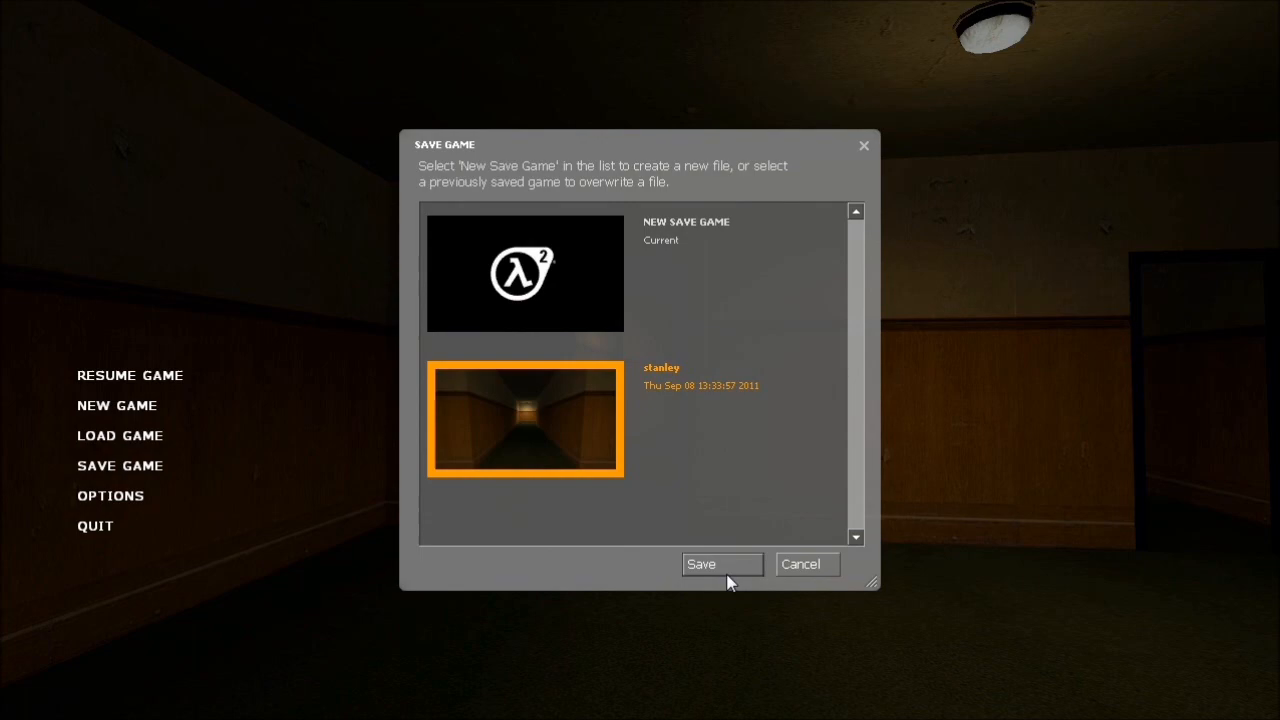
left_click(707, 564)
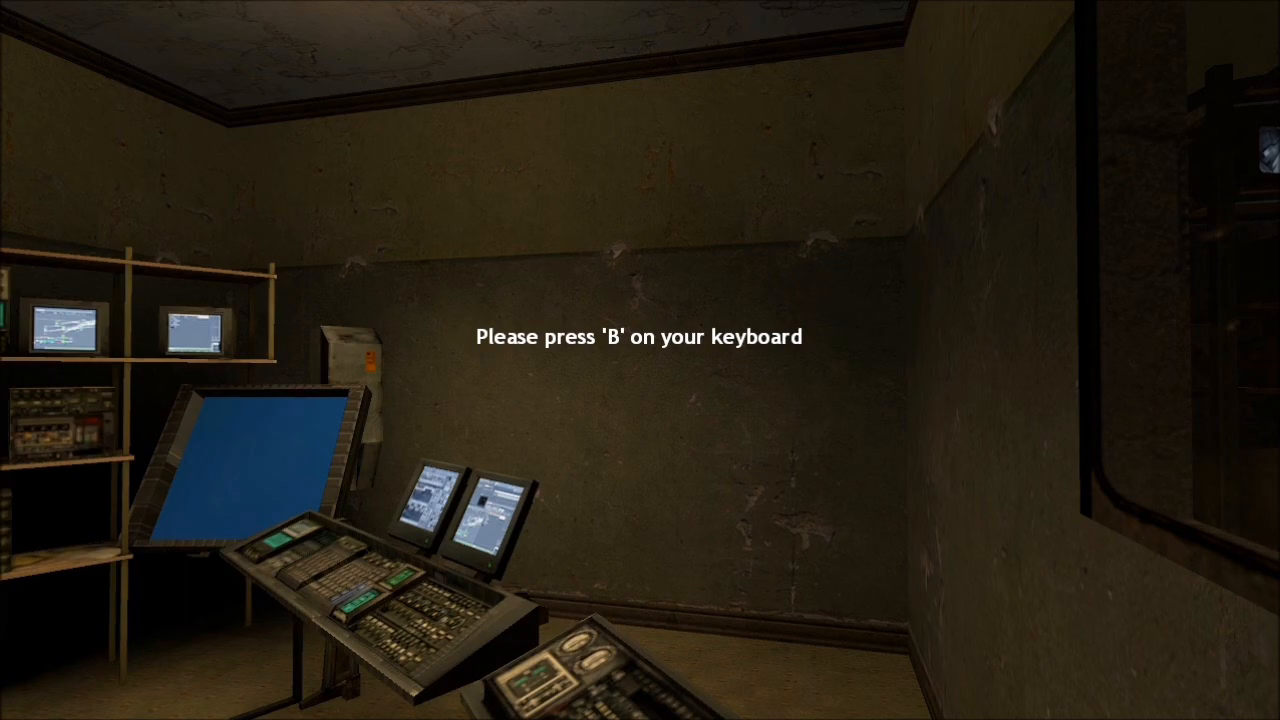
Answer the changing console prompts by entering B, Y, then P
key("b")
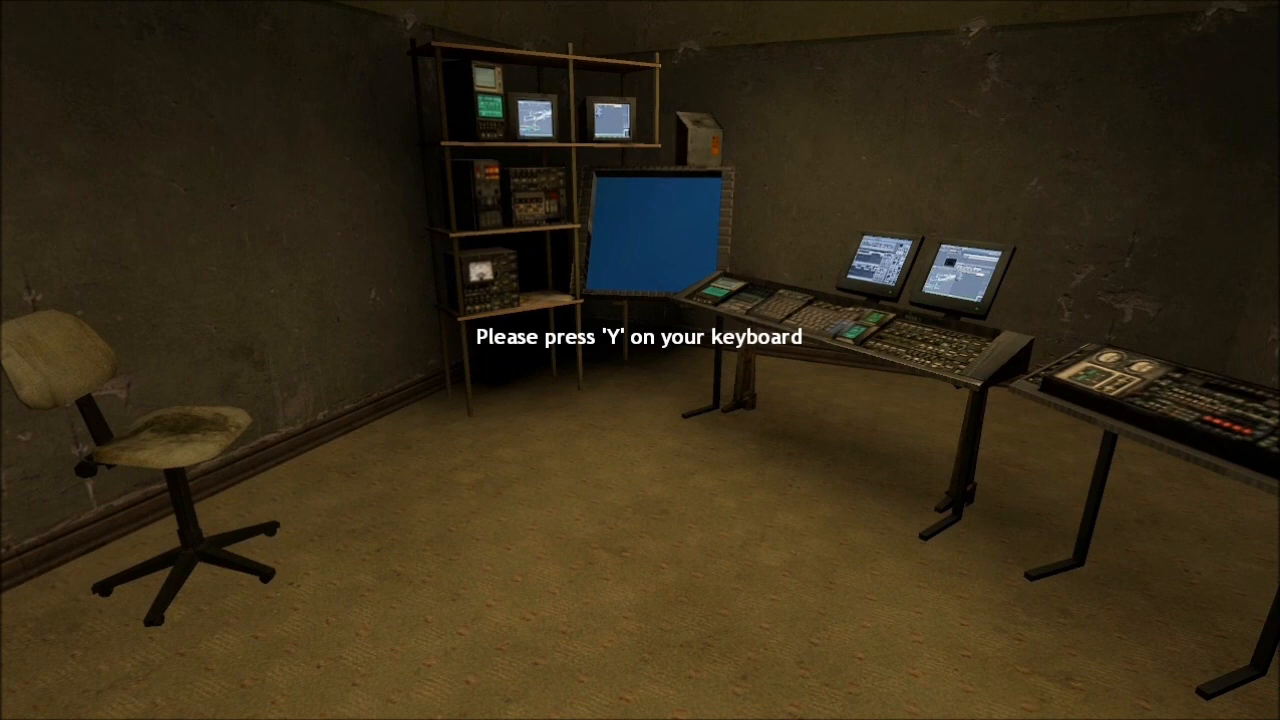
key("y")
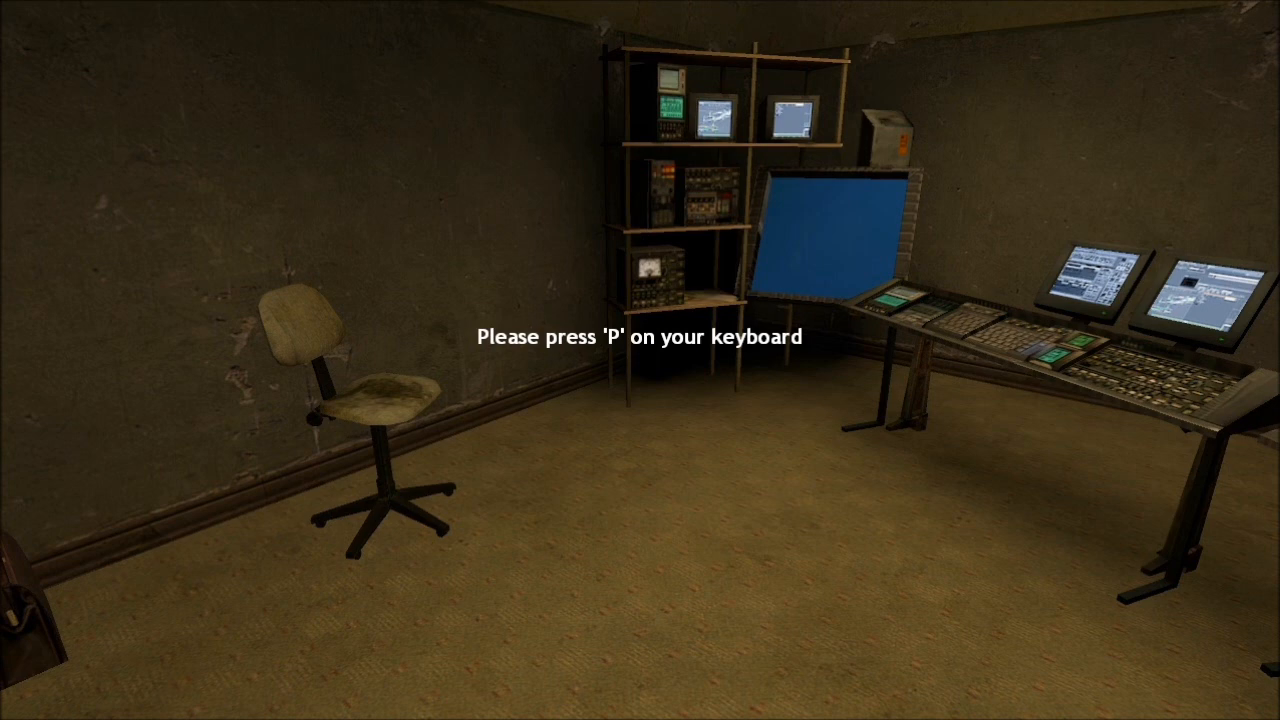
key("p")
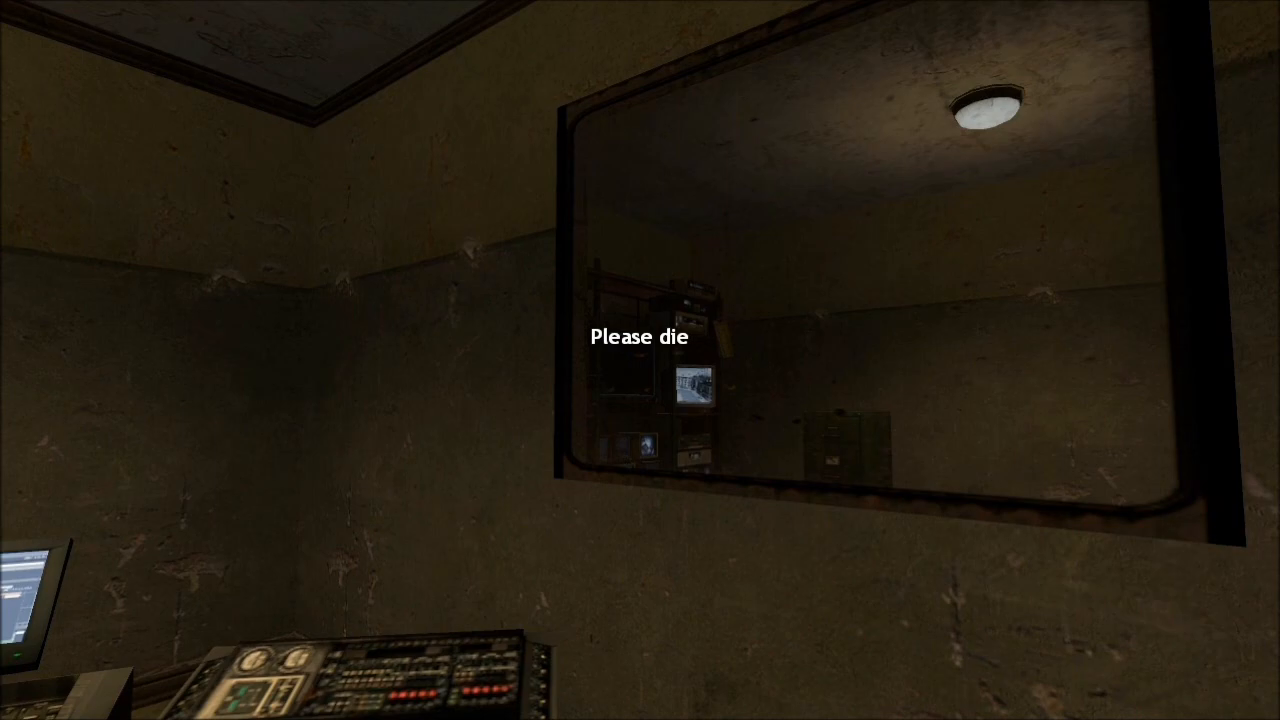
mouse_move(640, 360)
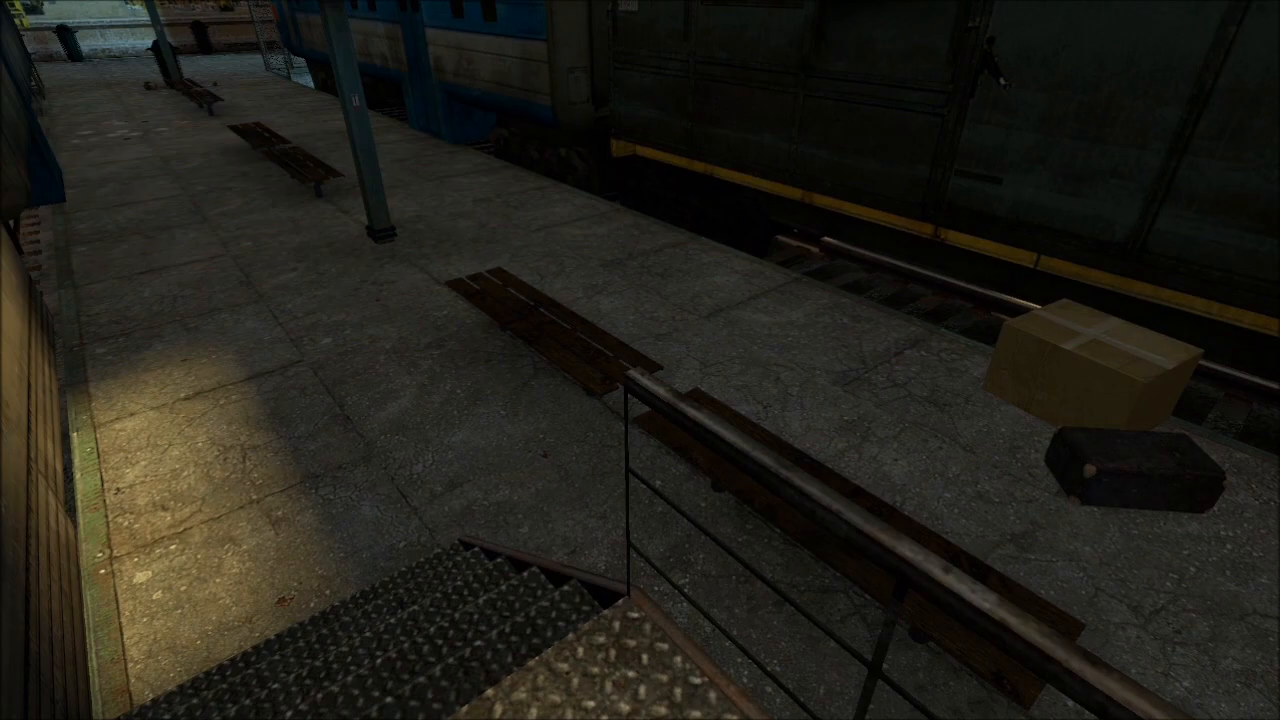
mouse_move(640, 360)
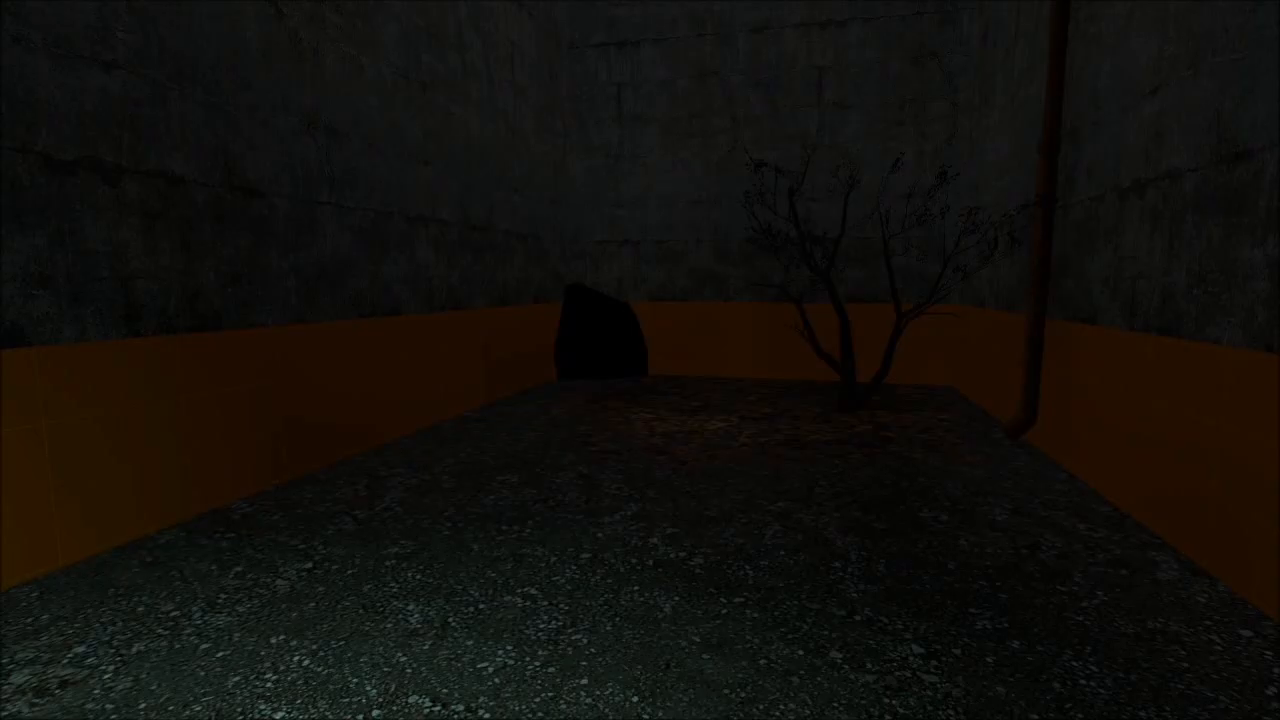
mouse_move(640, 360)
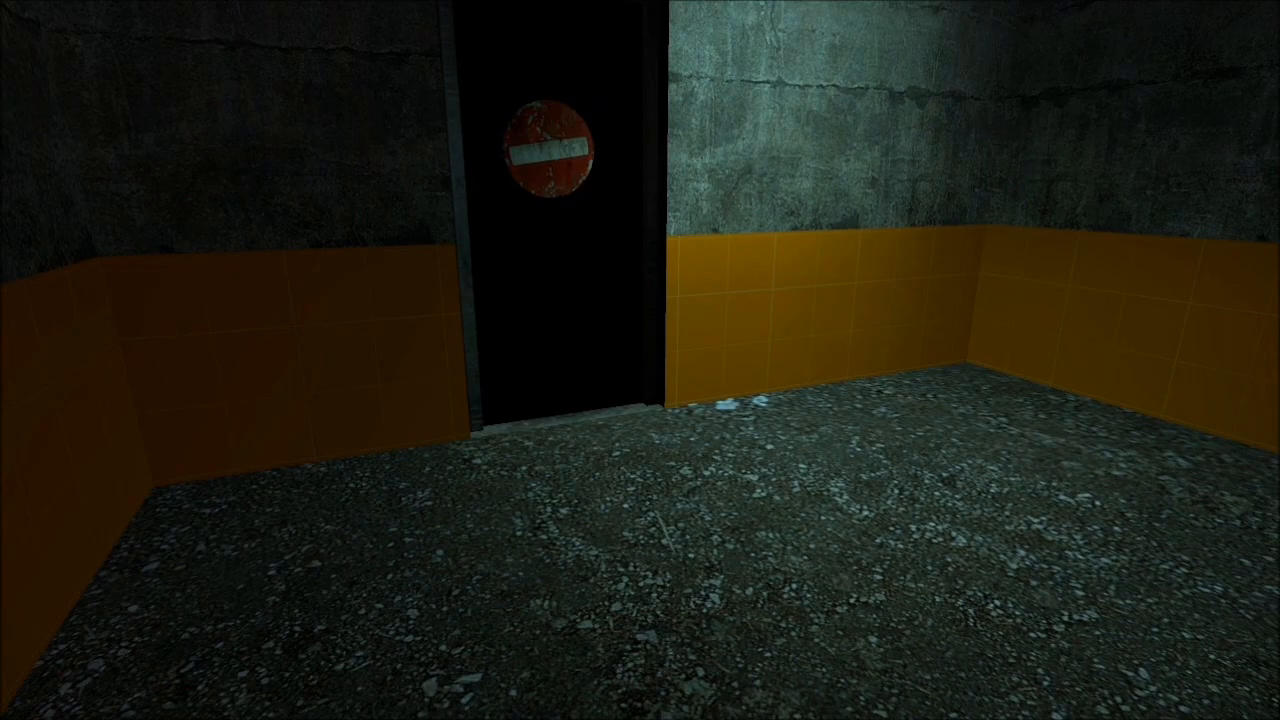
mouse_move(640, 360)
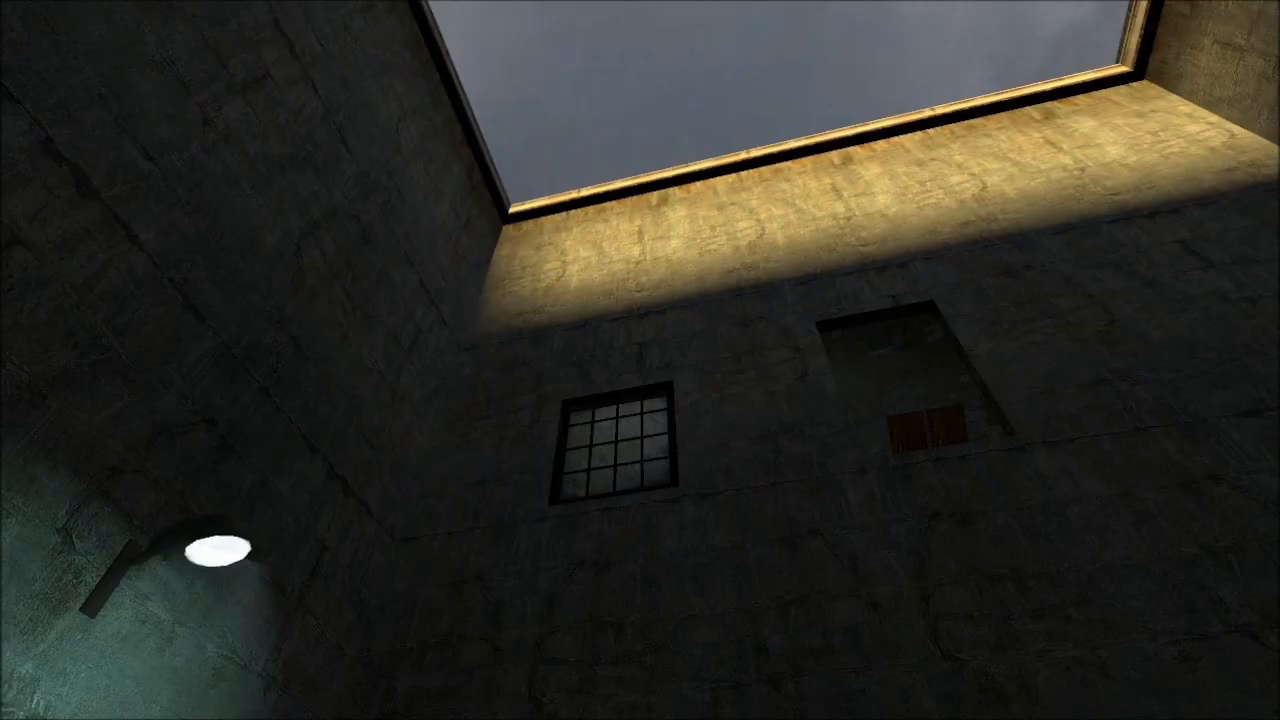